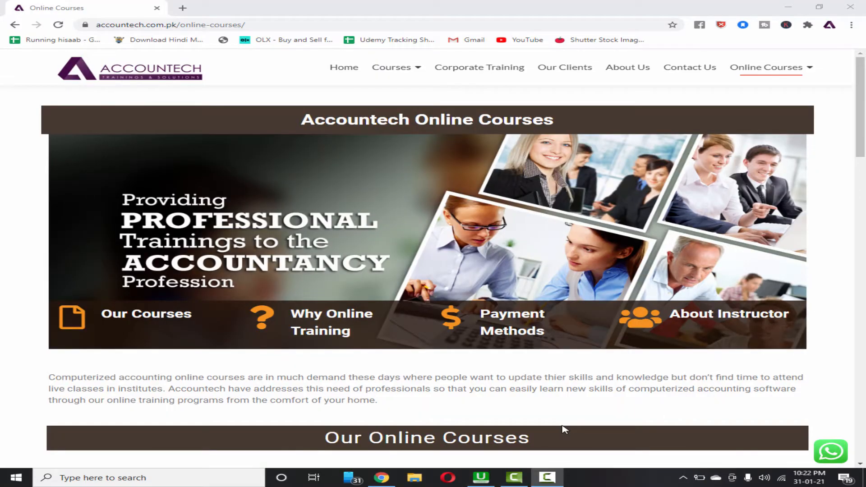
mouse_move(706, 370)
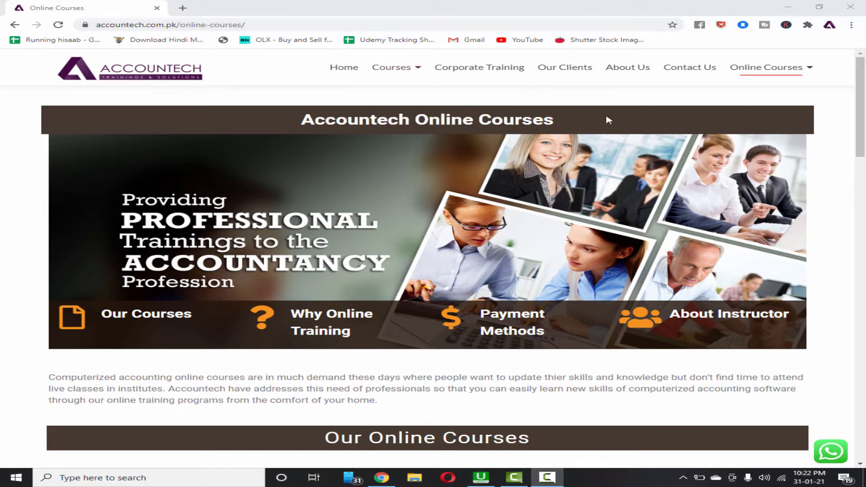
Step: View the SAP Business One course page, dismissing the preview notice and browsing the curriculum
scroll("down", 3)
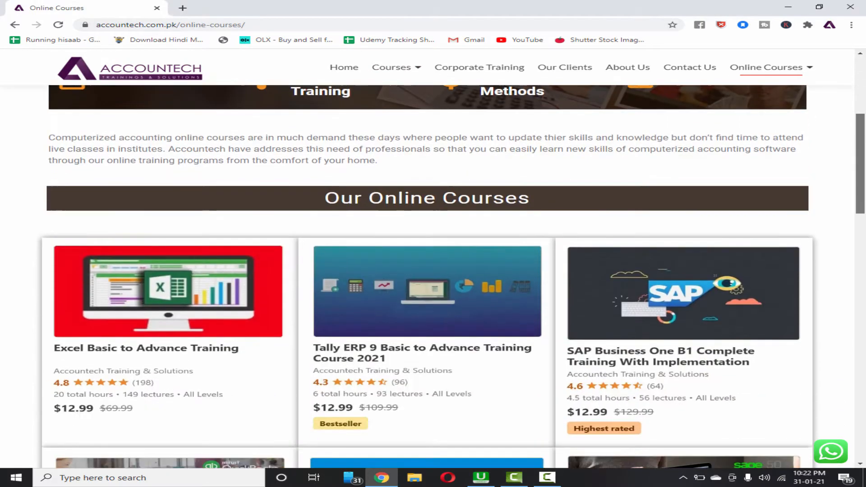
scroll("down", 3)
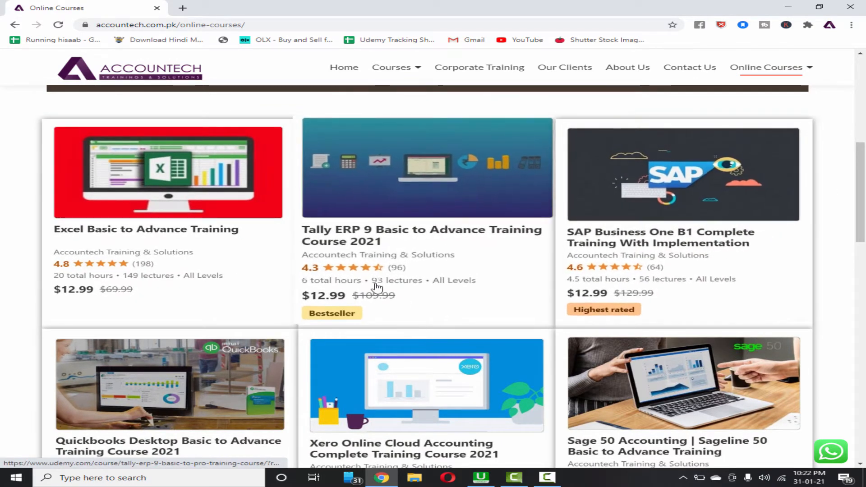
scroll("down", 3)
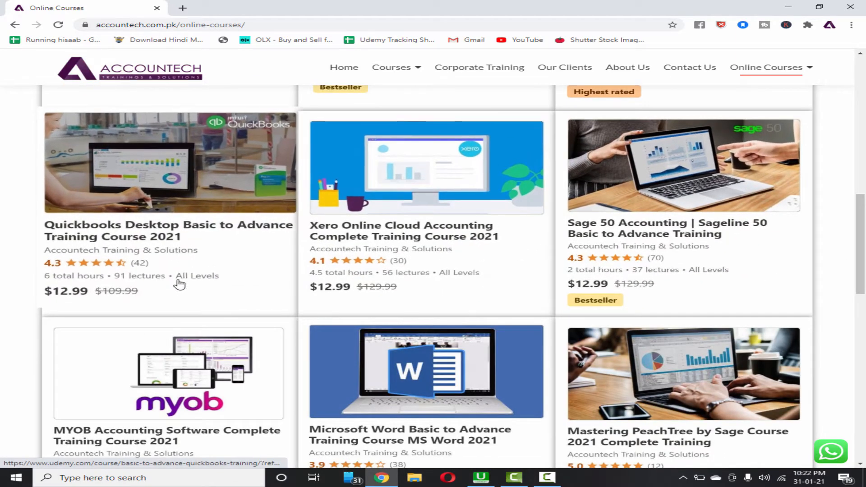
scroll("down", 3)
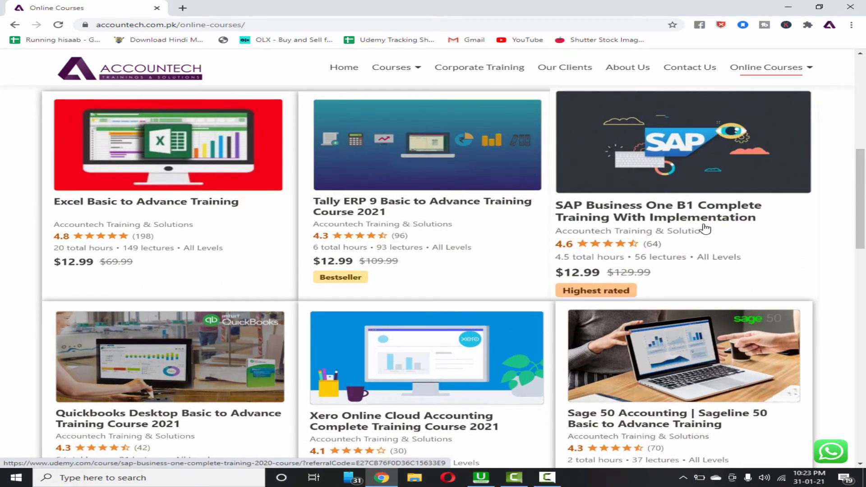
mouse_move(721, 221)
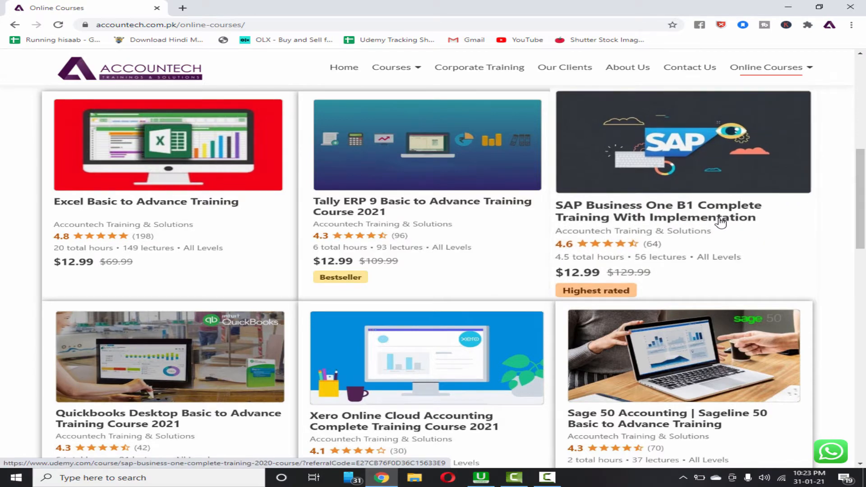
mouse_move(644, 278)
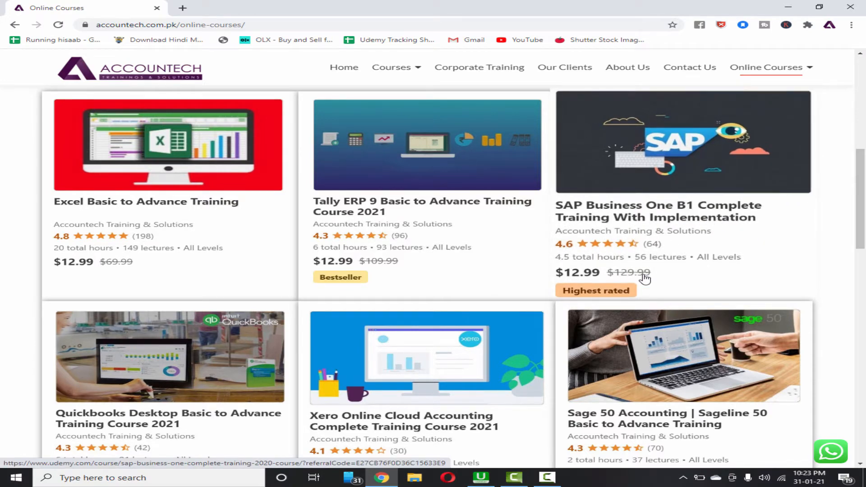
mouse_move(598, 280)
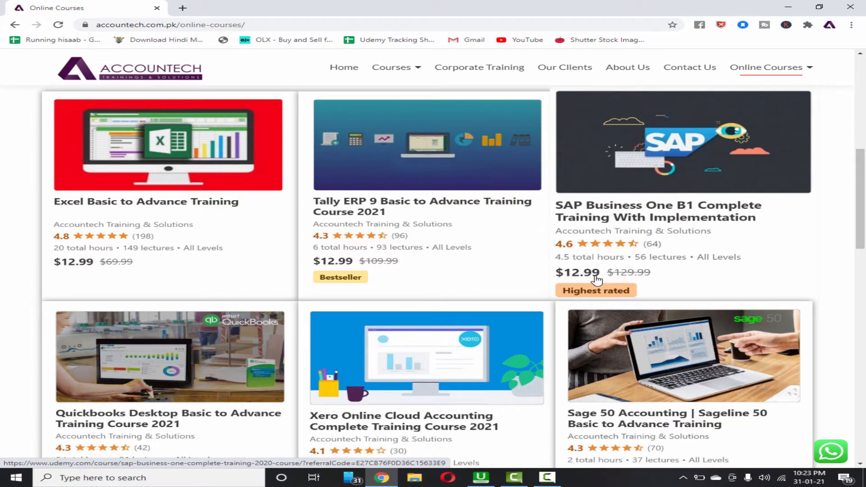
scroll("down", 3)
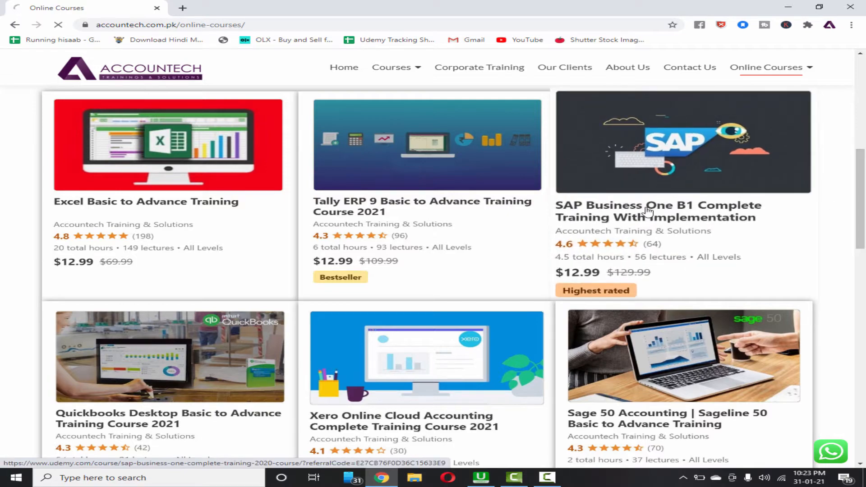
left_click(657, 211)
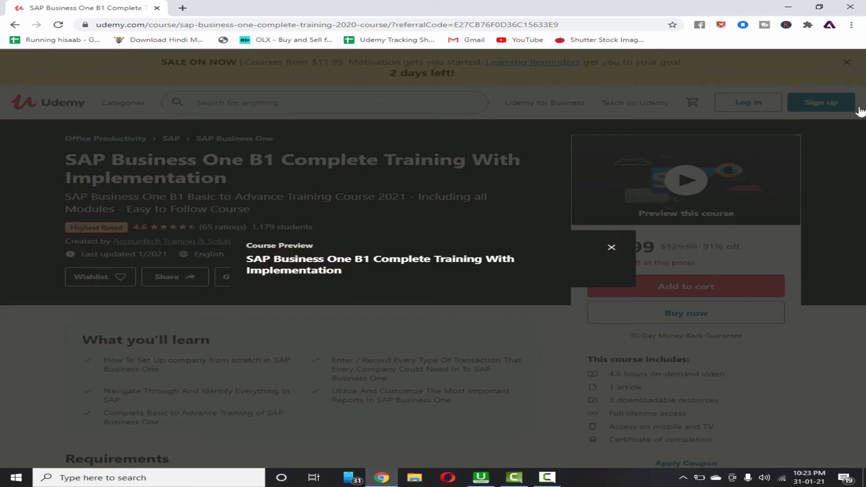
left_click(611, 247)
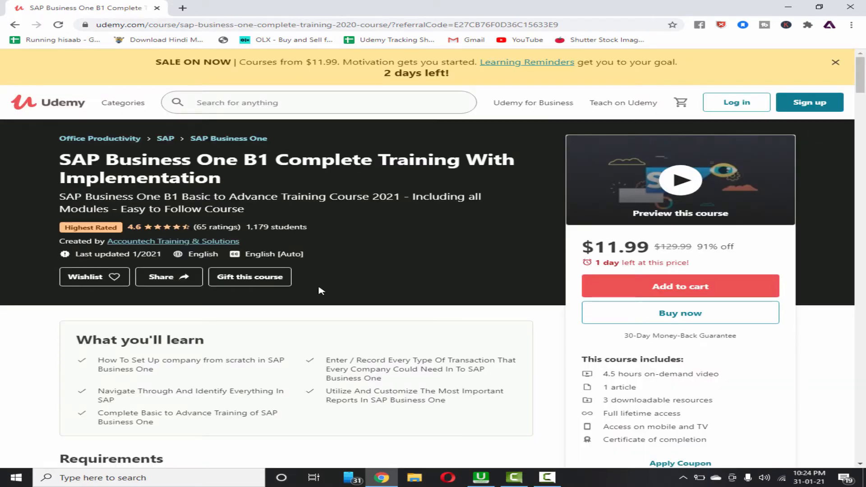
scroll("down", 3)
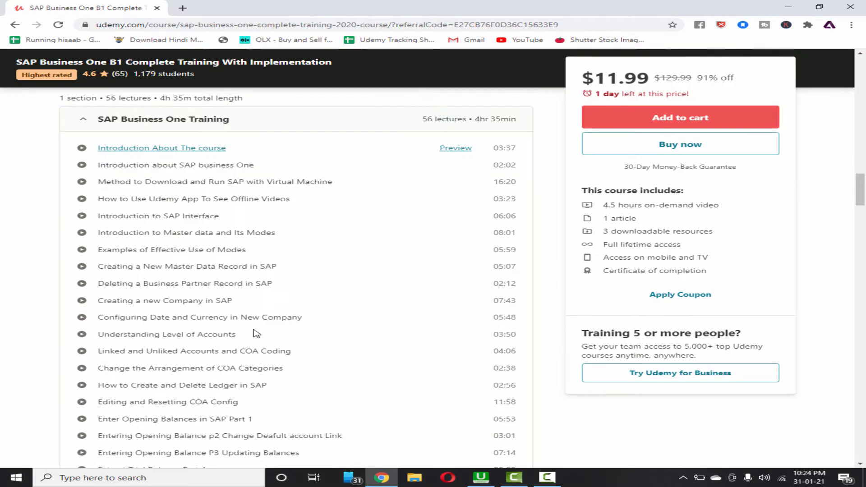
scroll("down", 3)
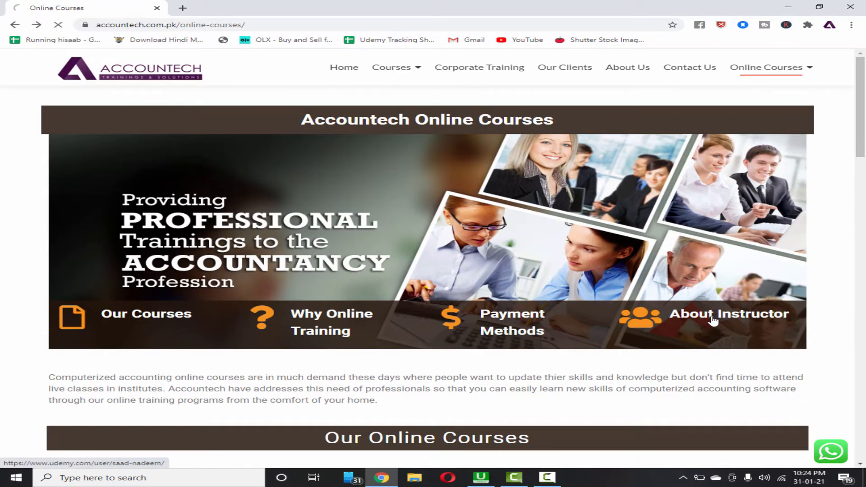
Step: View the Accountech Training & Solutions instructor profile and its My courses list
left_click(728, 313)
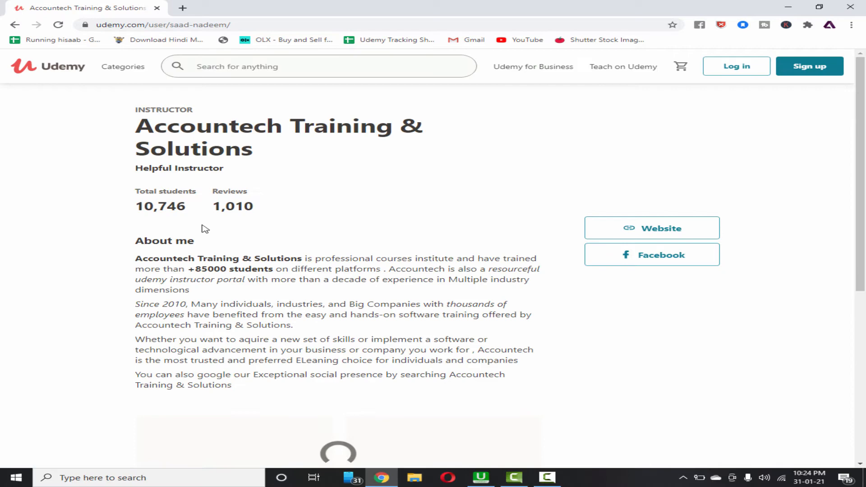
scroll("down", 3)
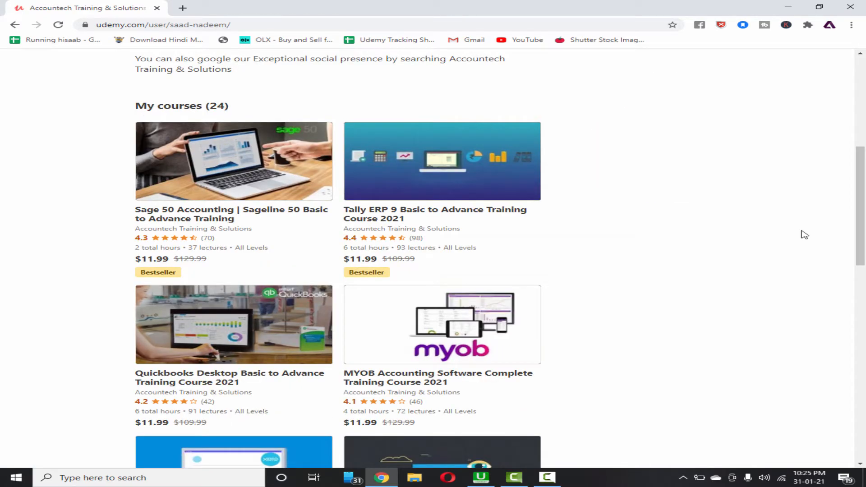
left_click(185, 478)
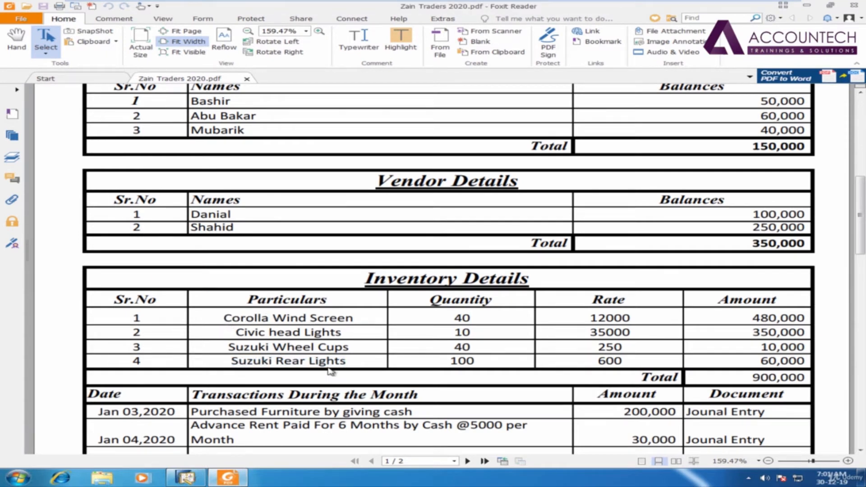
mouse_move(415, 331)
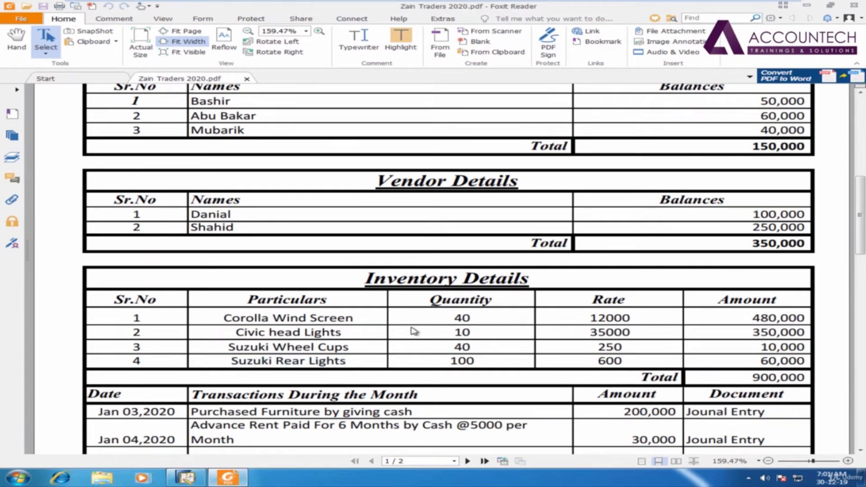
mouse_move(196, 474)
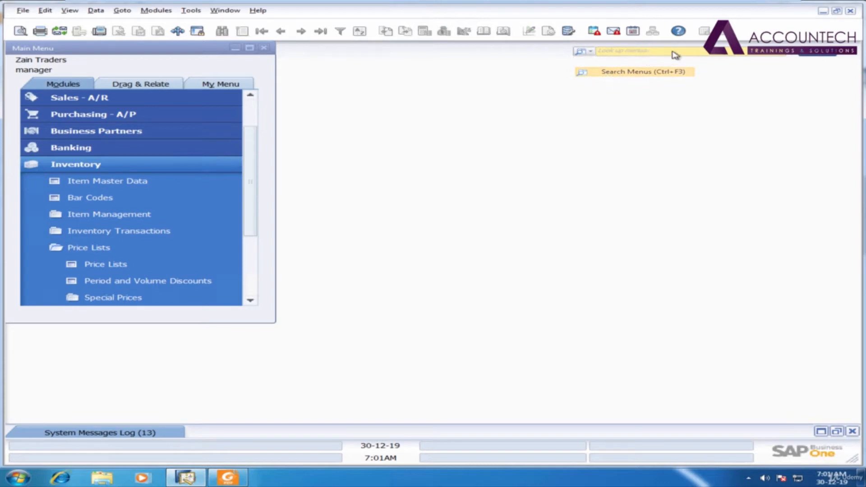
Step: Find 'openin' in the menu search and launch the Inventory Opening Balance form
left_click(635, 51)
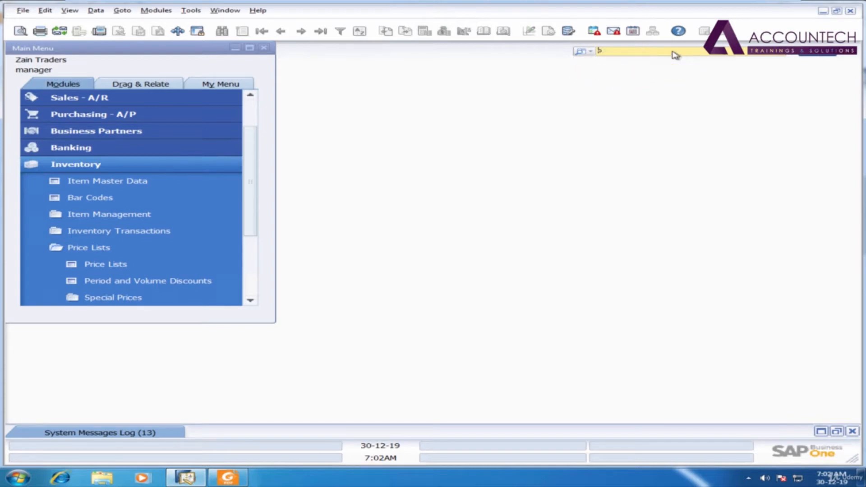
type("openin")
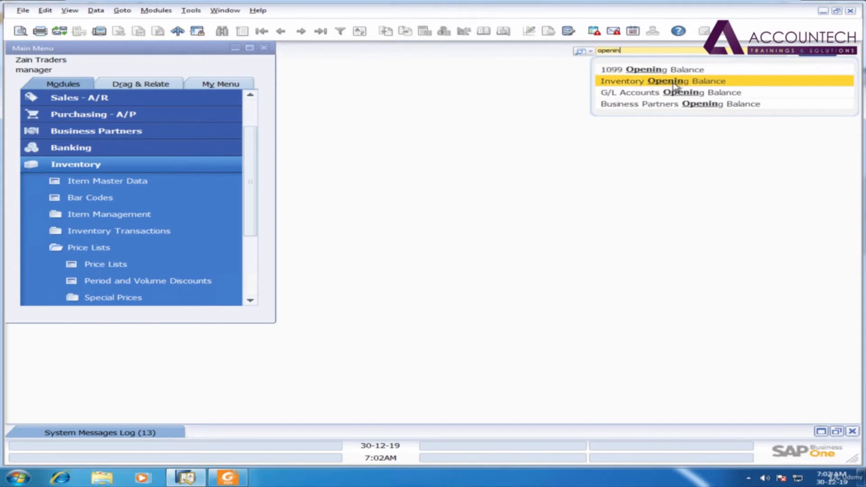
left_click(660, 81)
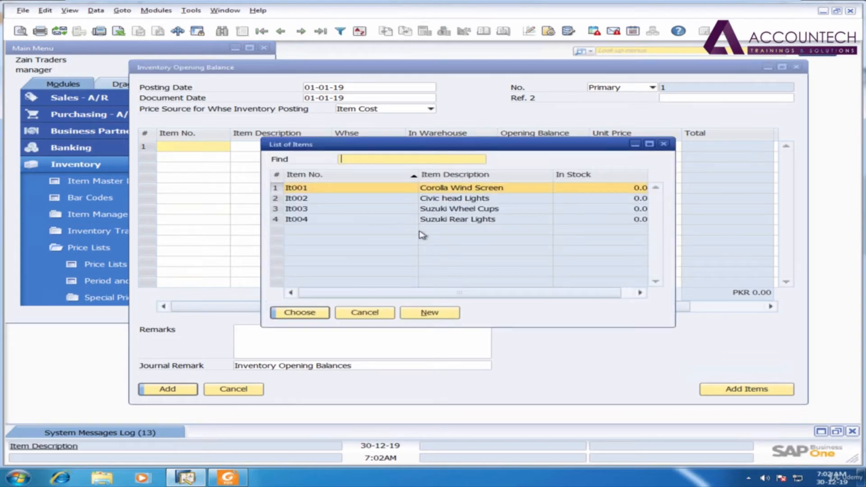
mouse_move(293, 219)
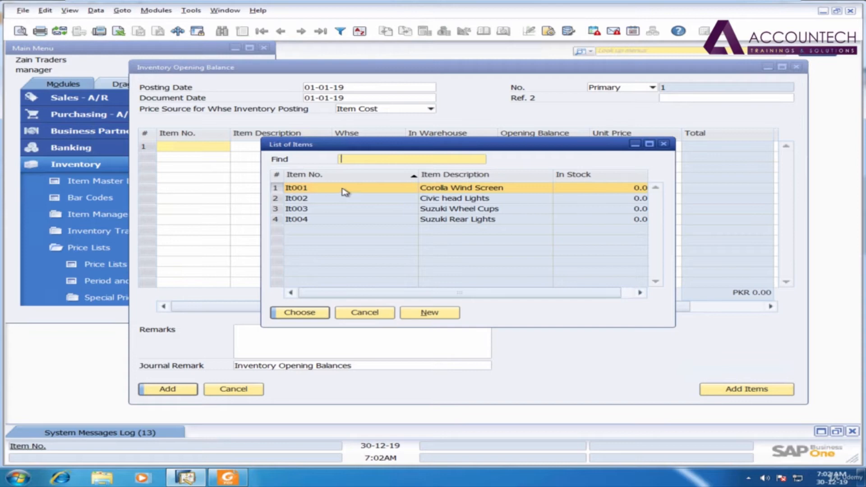
mouse_move(349, 191)
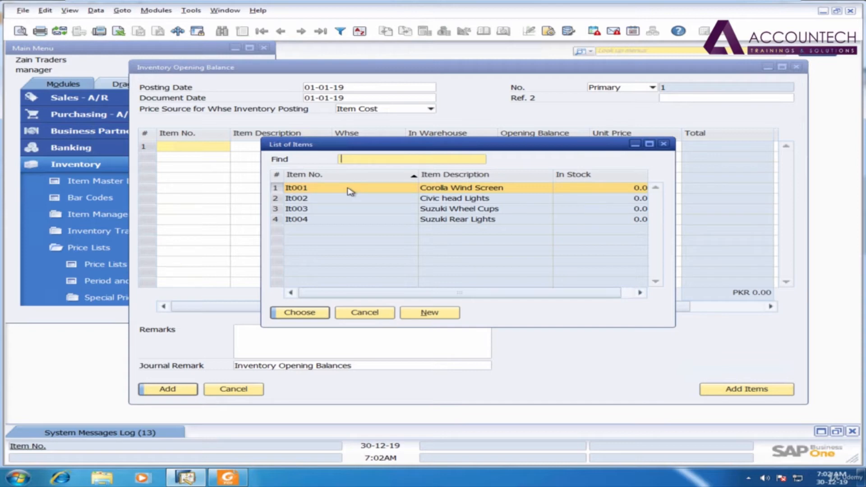
mouse_move(298, 223)
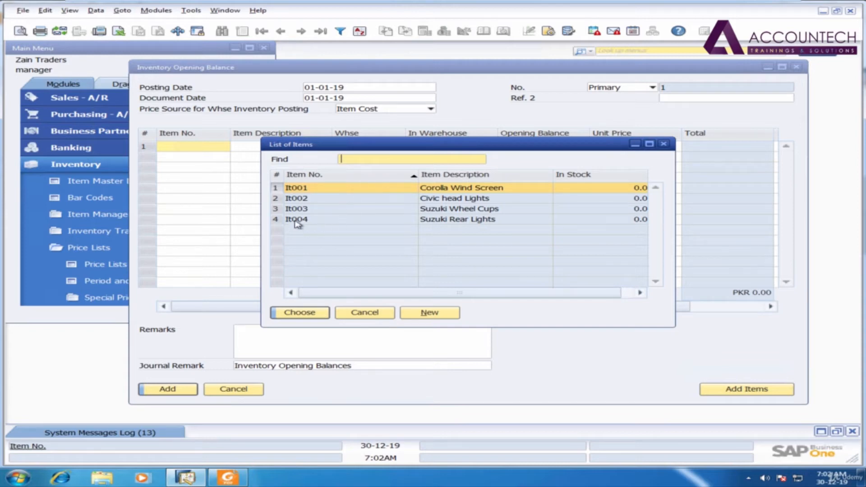
Step: Choose items It001 to It004 from the List of Items as document lines
left_click_drag(304, 188, 303, 219)
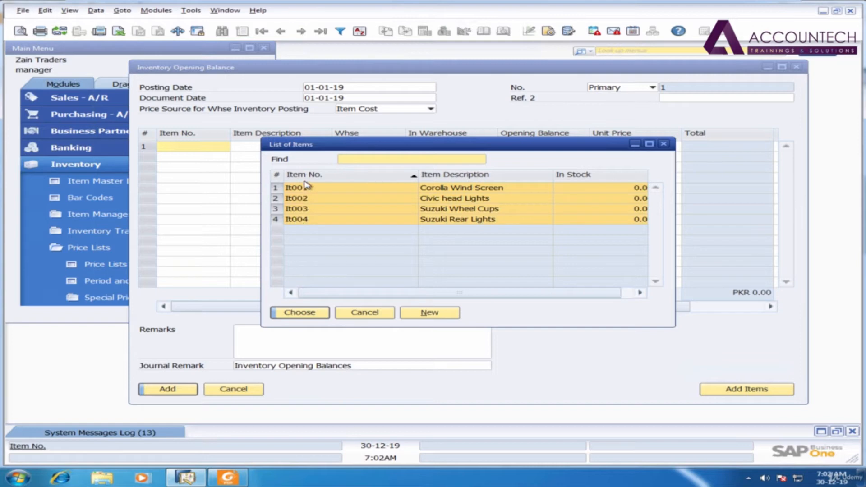
mouse_move(312, 190)
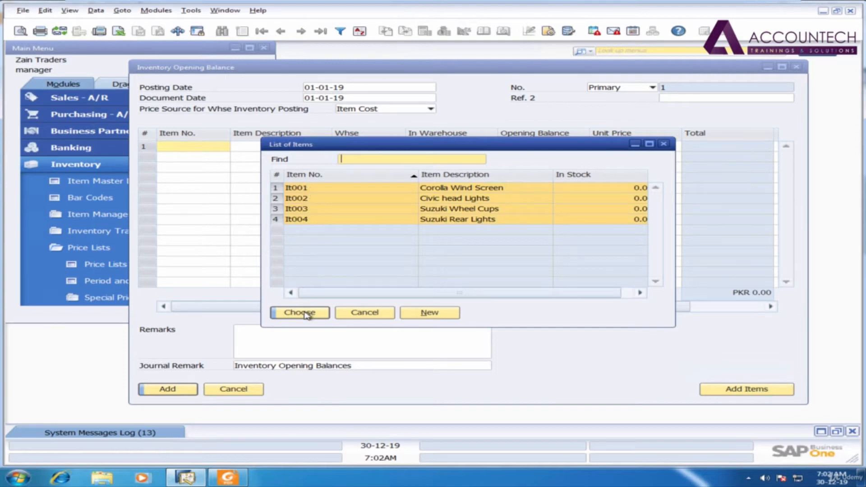
left_click(298, 312)
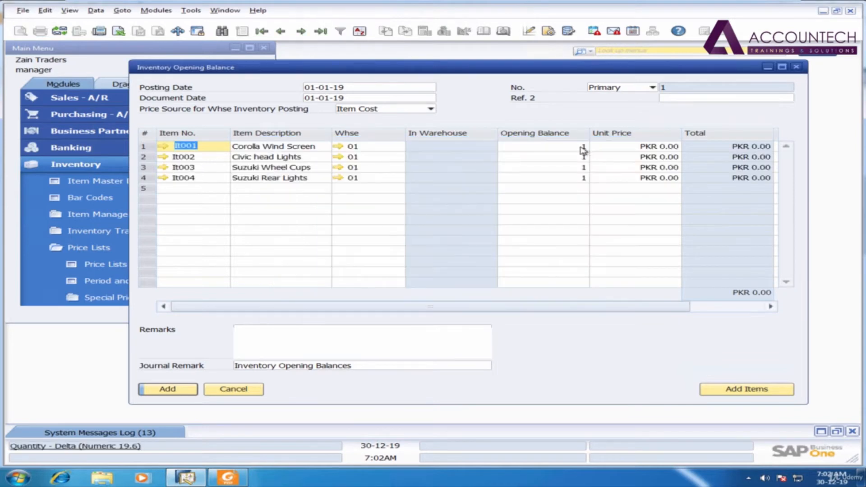
mouse_move(576, 190)
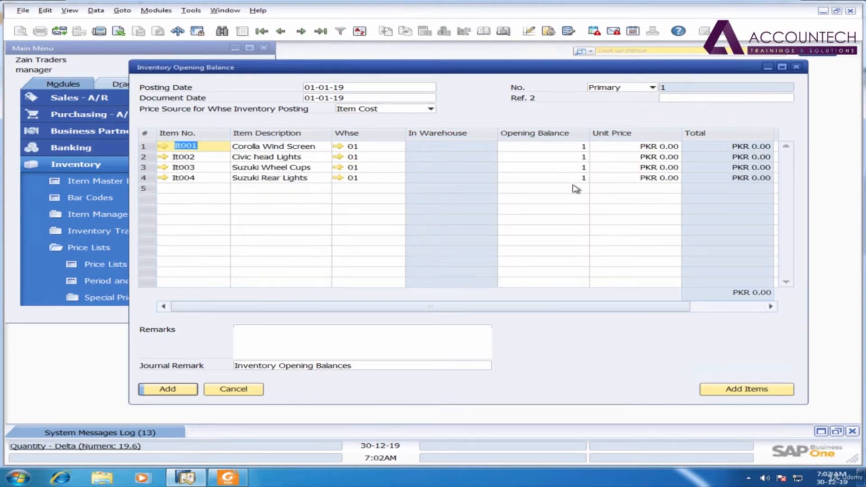
Step: Enter opening quantities 40, 10 and 40 for items It001–It003
left_click(227, 477)
type("40")
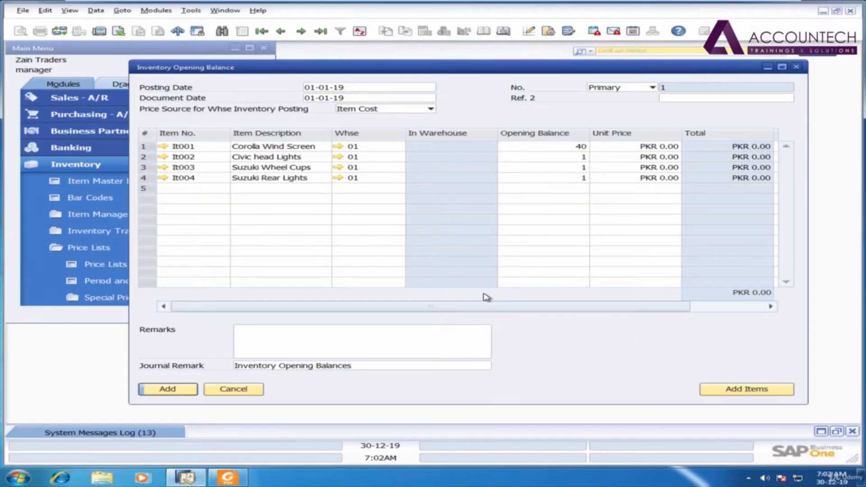
left_click(542, 156)
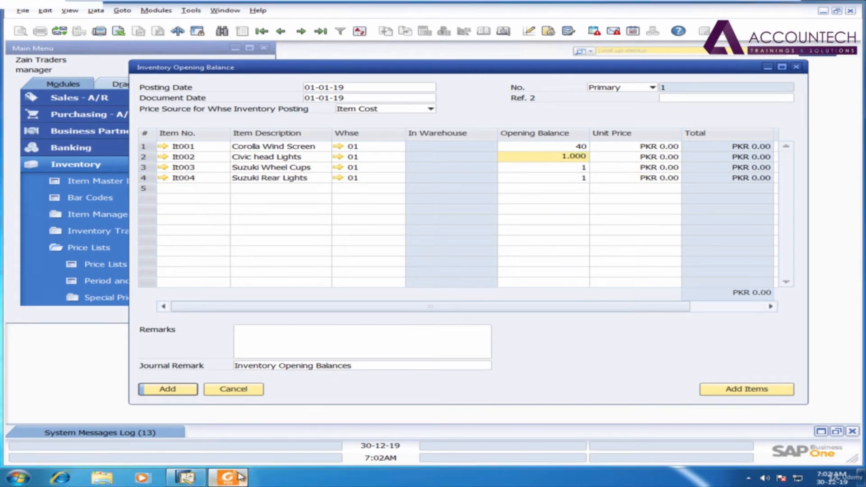
double_click(573, 157)
type("10")
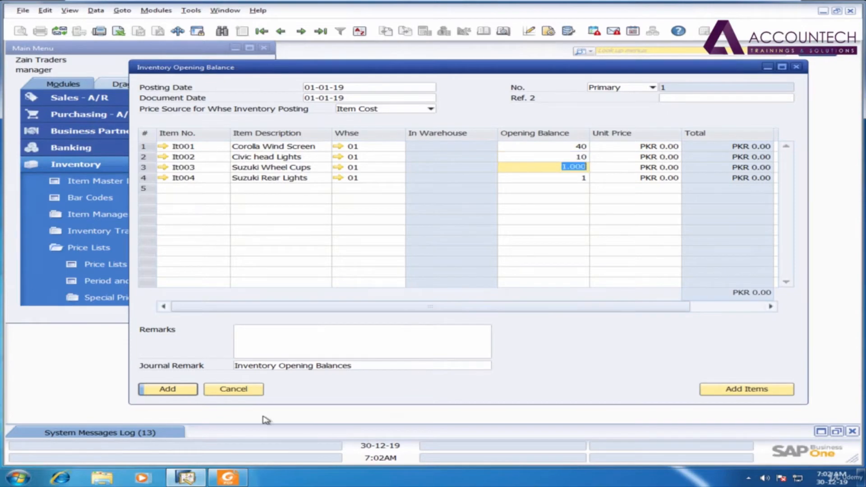
left_click(227, 478)
type("40")
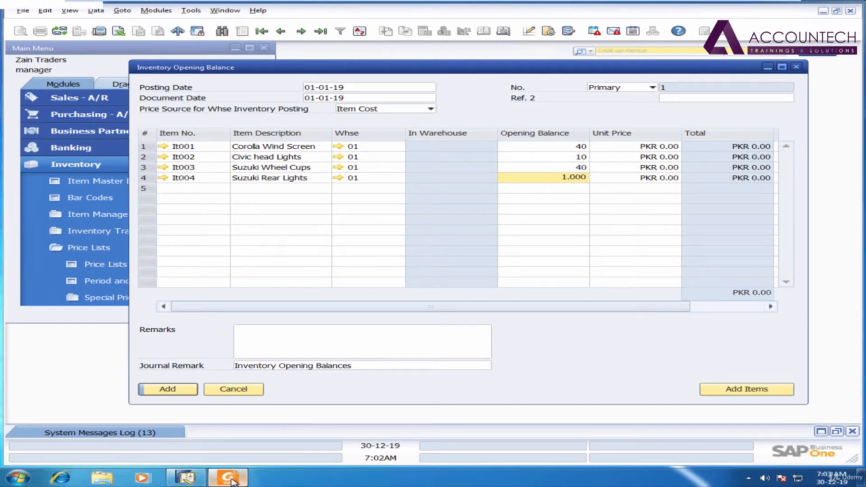
left_click(541, 178)
type("100")
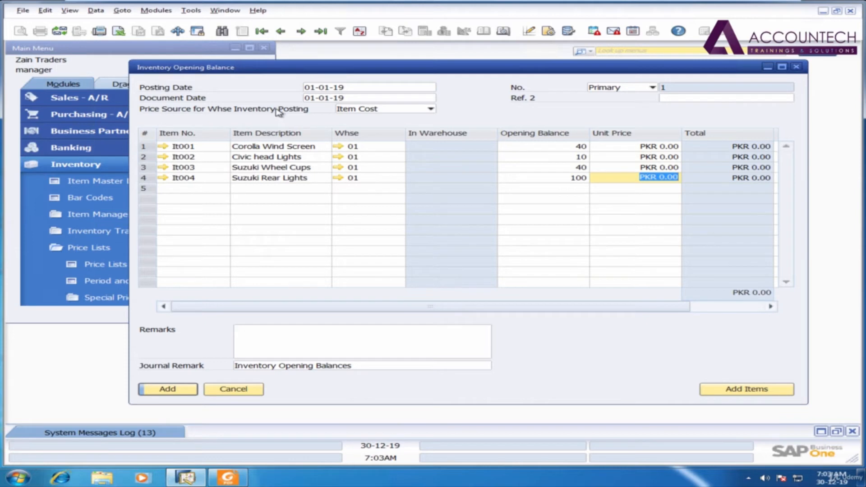
Step: Set Price Source to By Price List using the Cost Price list, totalling PKR 900,000
left_click(430, 108)
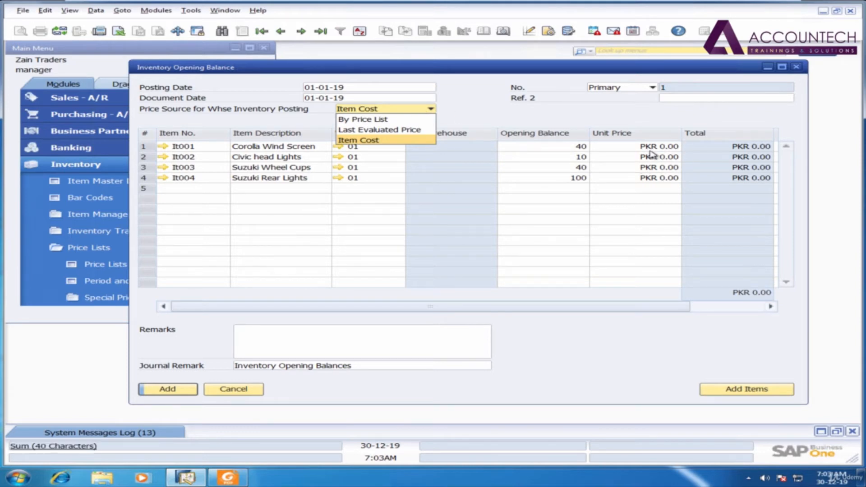
mouse_move(441, 145)
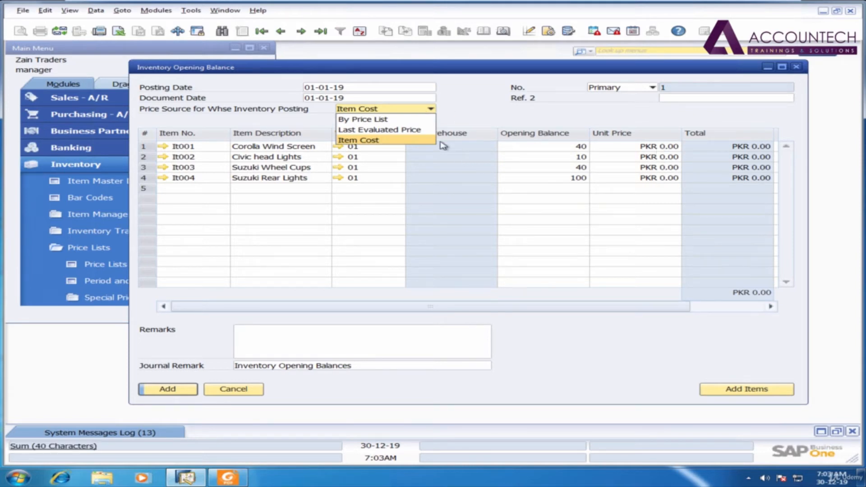
mouse_move(362, 119)
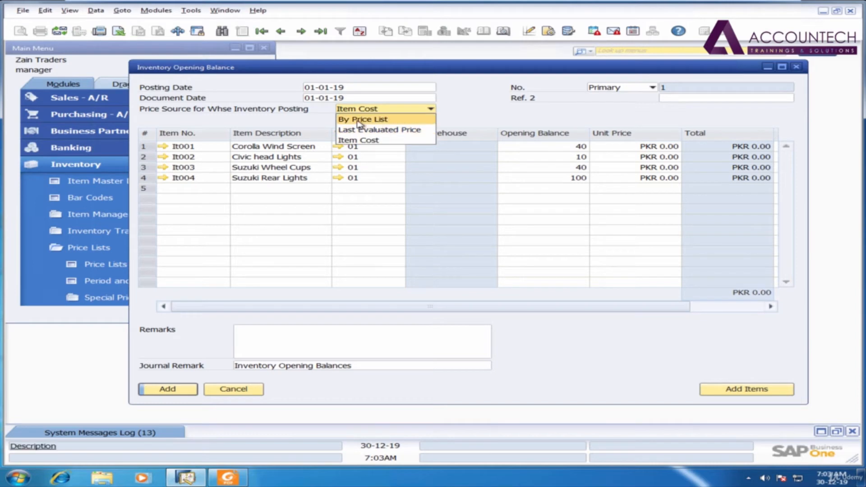
left_click(362, 119)
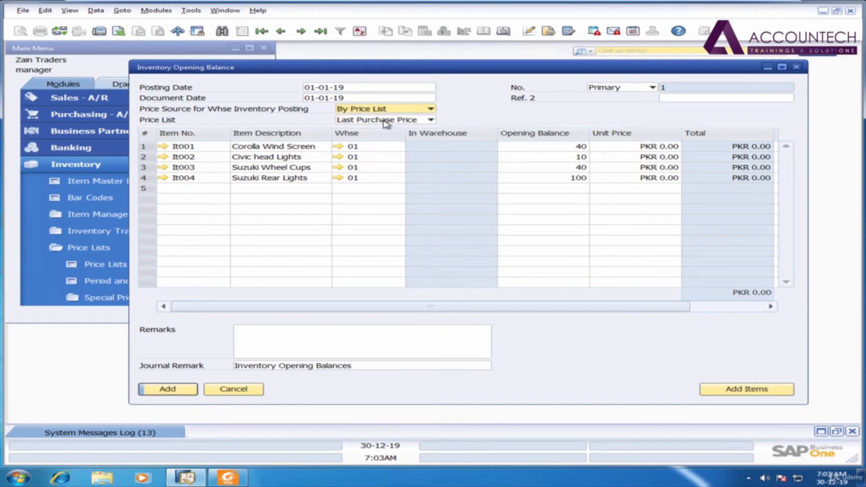
left_click(431, 119)
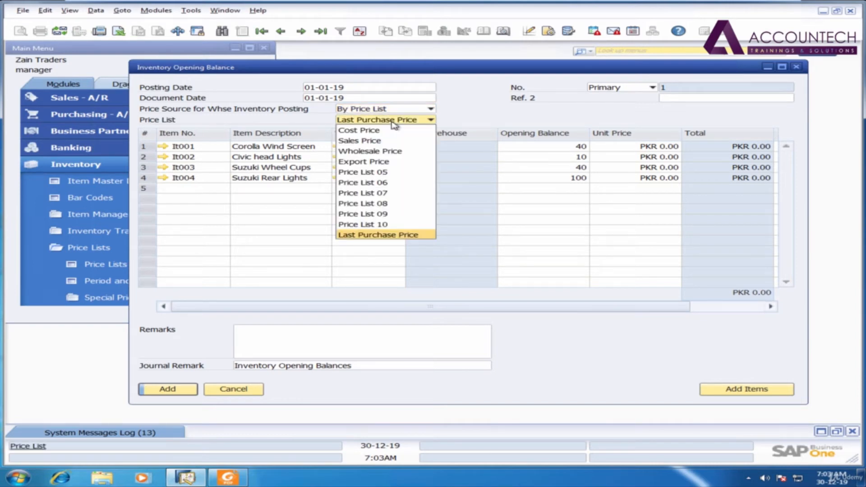
left_click(359, 130)
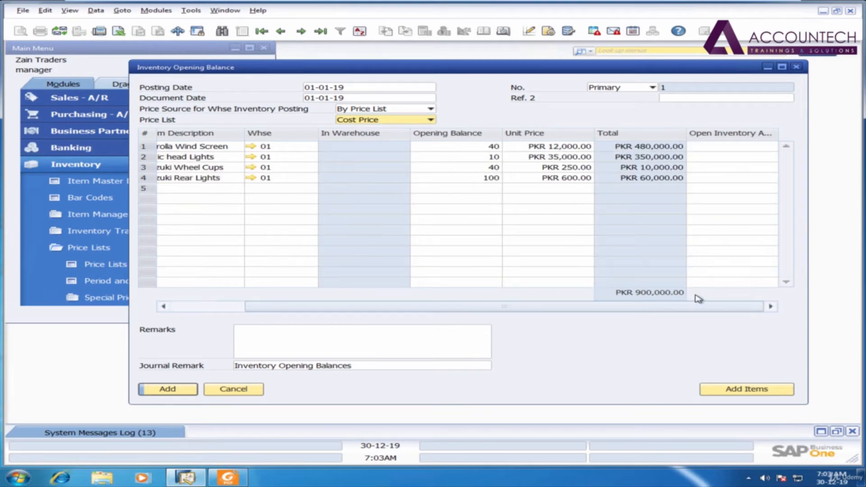
mouse_move(343, 485)
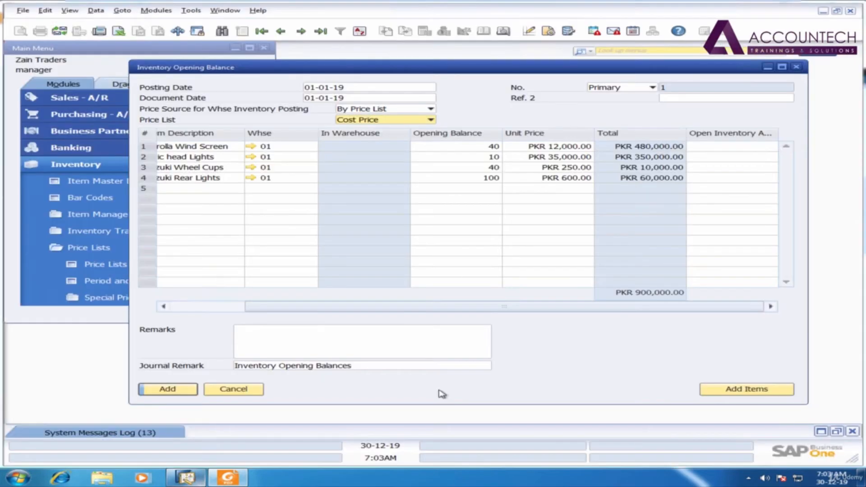
left_click(731, 145)
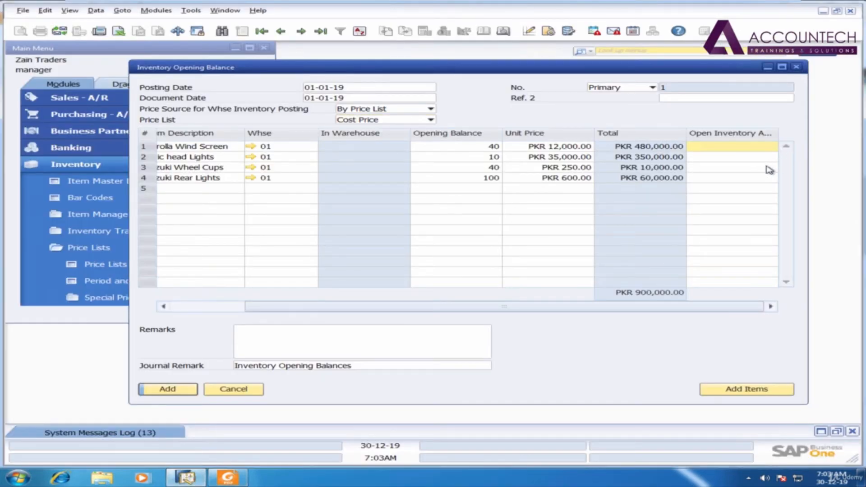
left_click(731, 146)
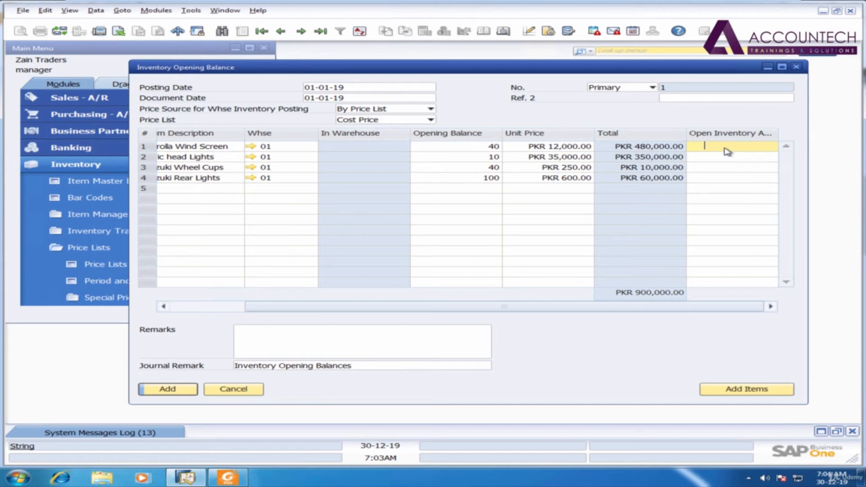
type("3")
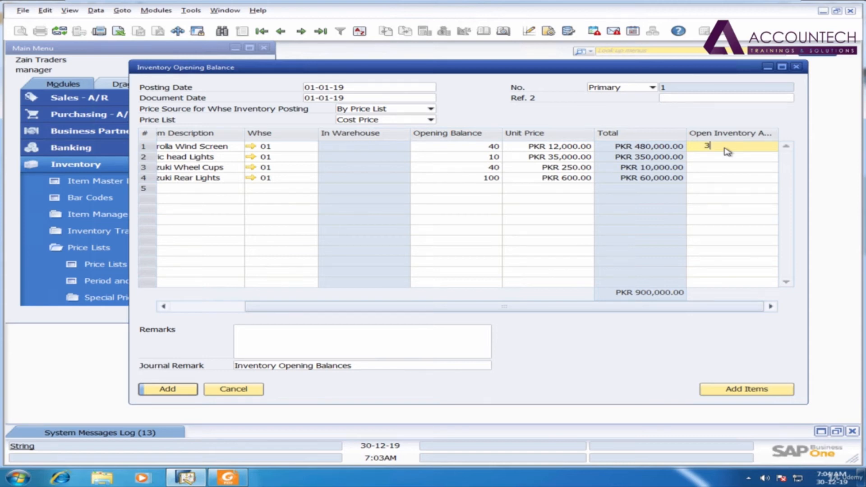
left_click(728, 146)
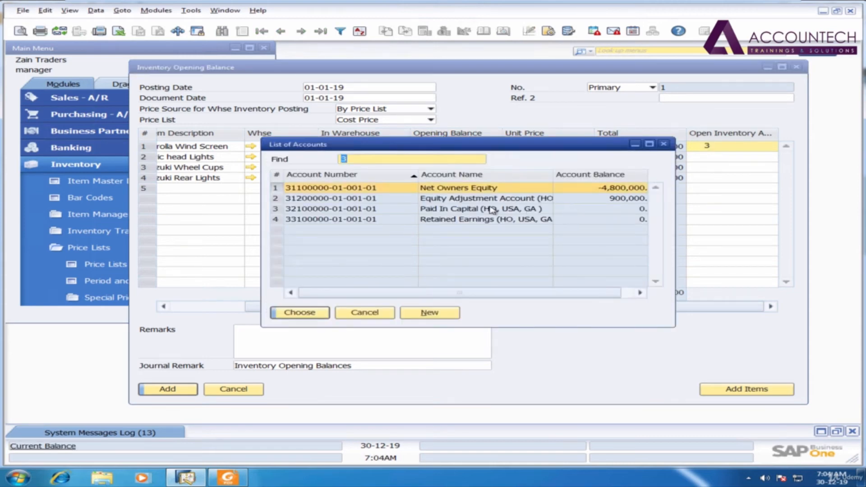
left_click(299, 312)
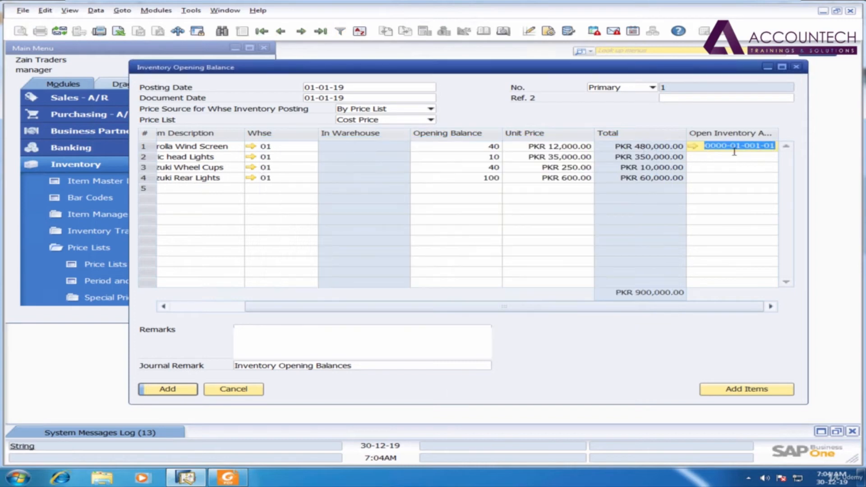
left_click(737, 146)
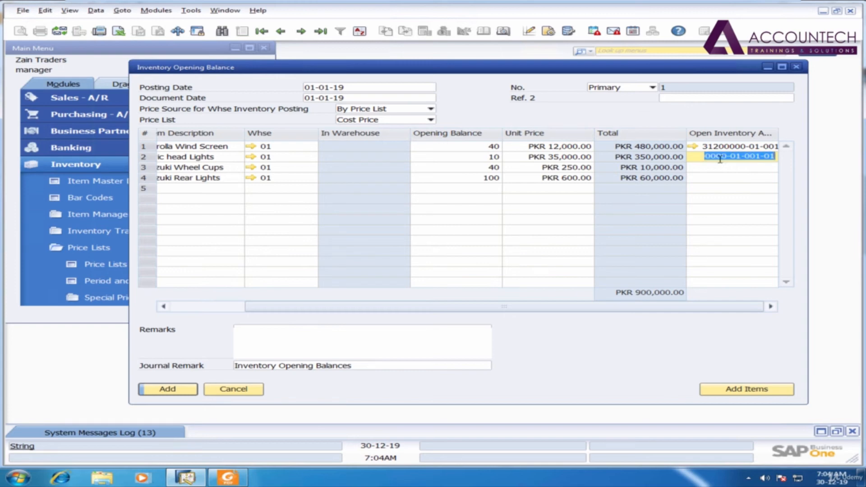
left_click(731, 156)
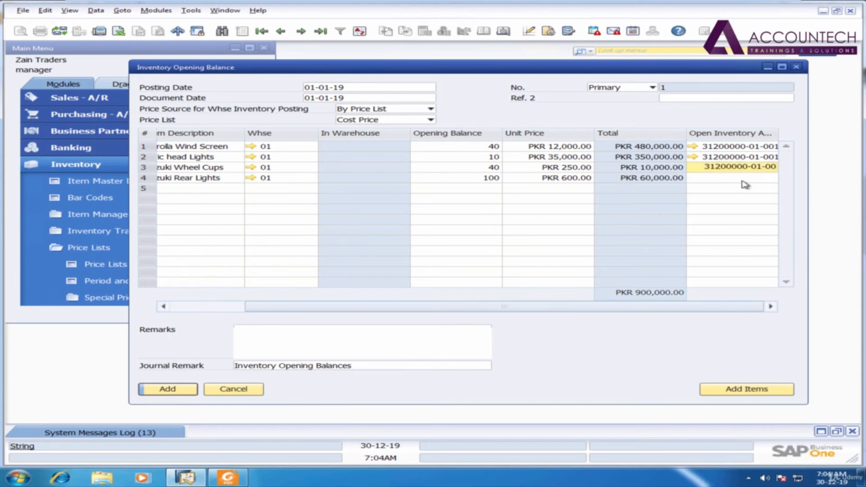
left_click(740, 177)
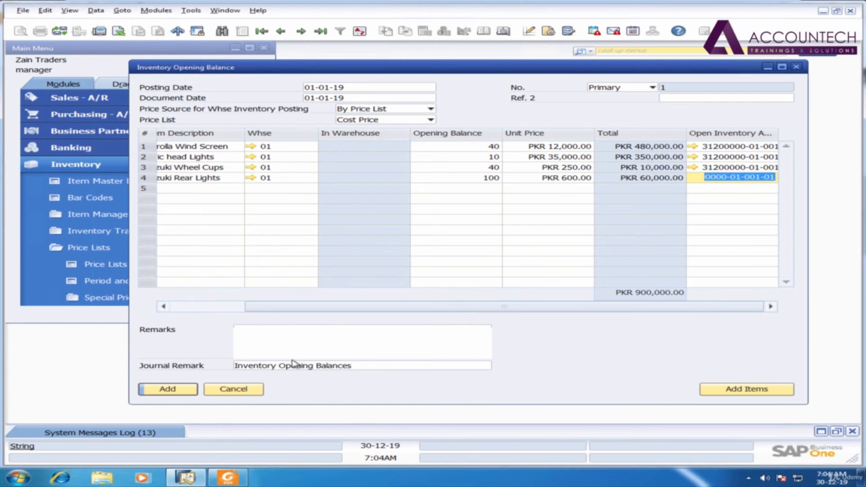
left_click(167, 389)
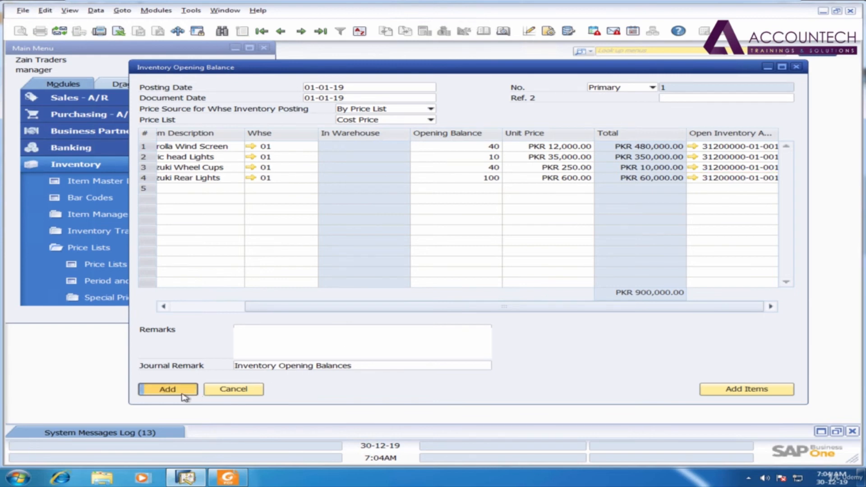
left_click(167, 389)
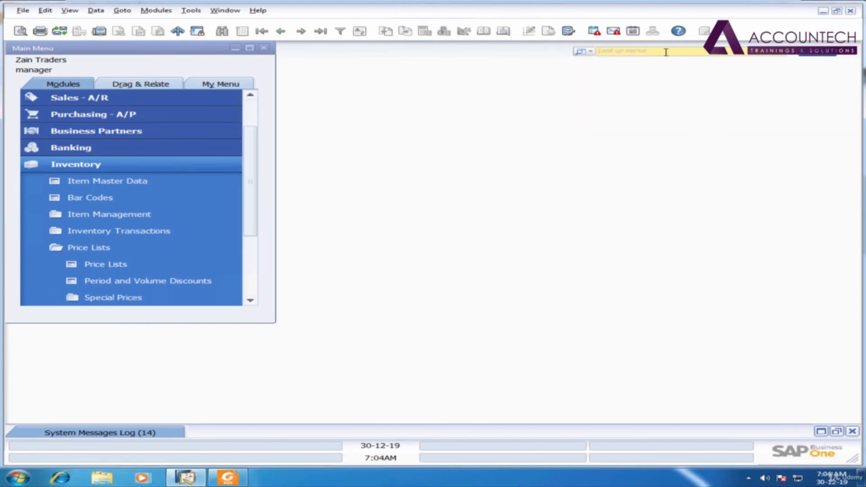
Step: Run the Trial Balance for G/L accounts with BP unchecked, showing inventory 900,000
type("tri")
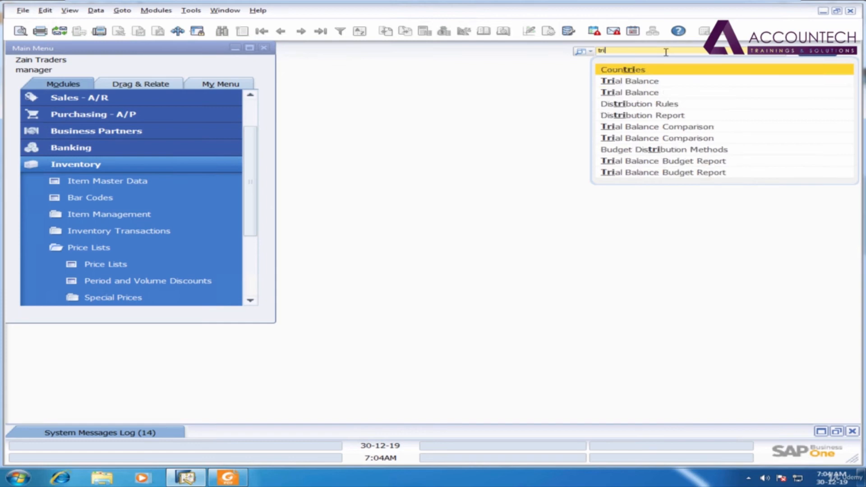
left_click(628, 81)
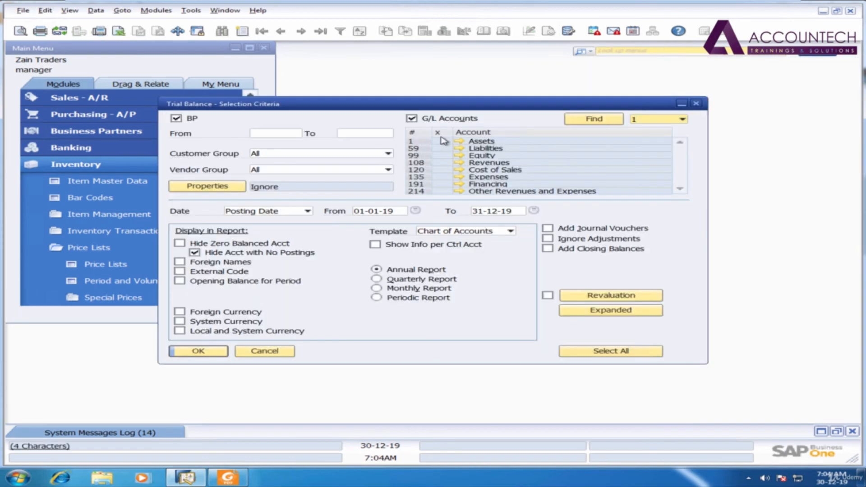
left_click(175, 119)
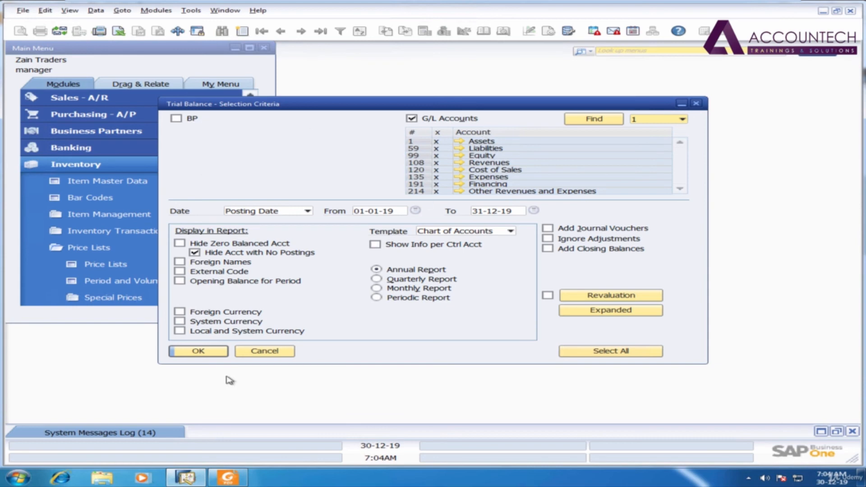
mouse_move(197, 290)
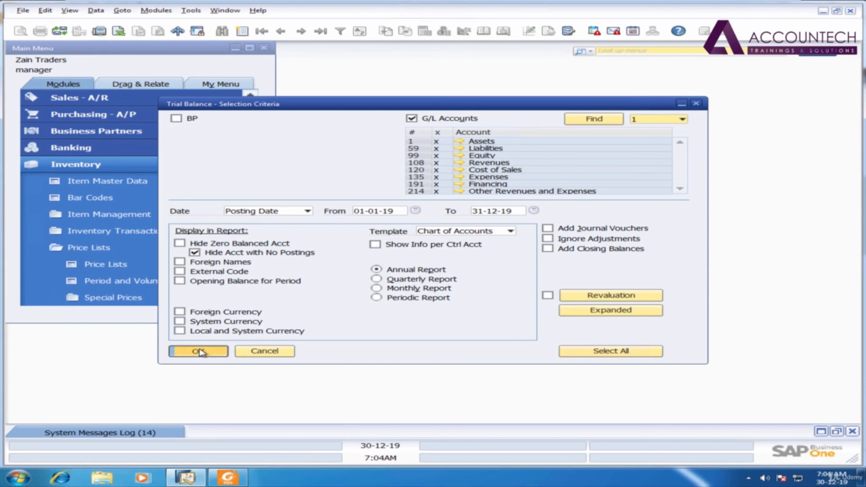
left_click(197, 351)
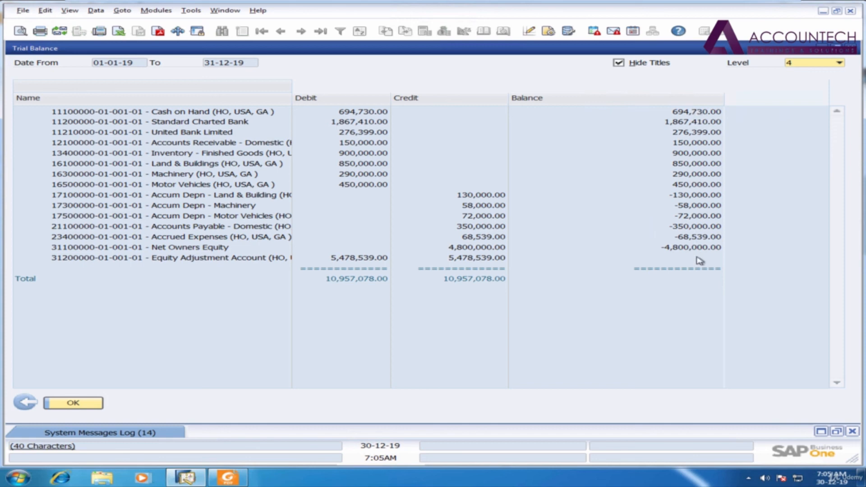
mouse_move(702, 261)
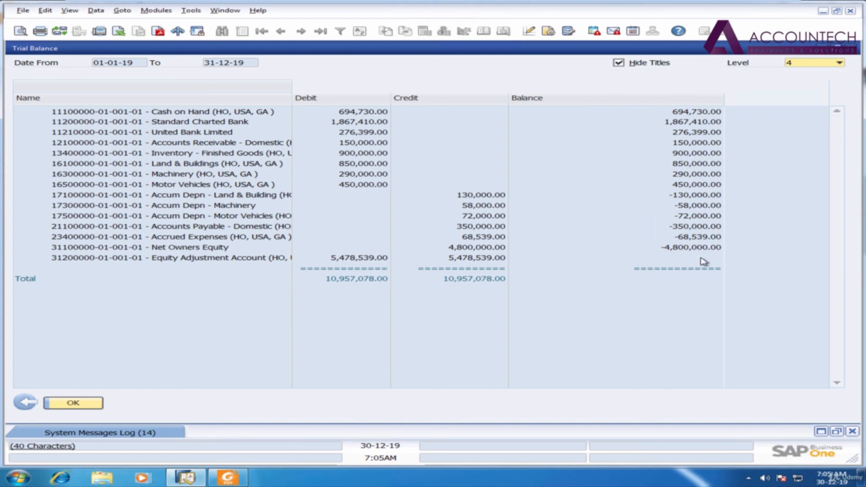
mouse_move(684, 262)
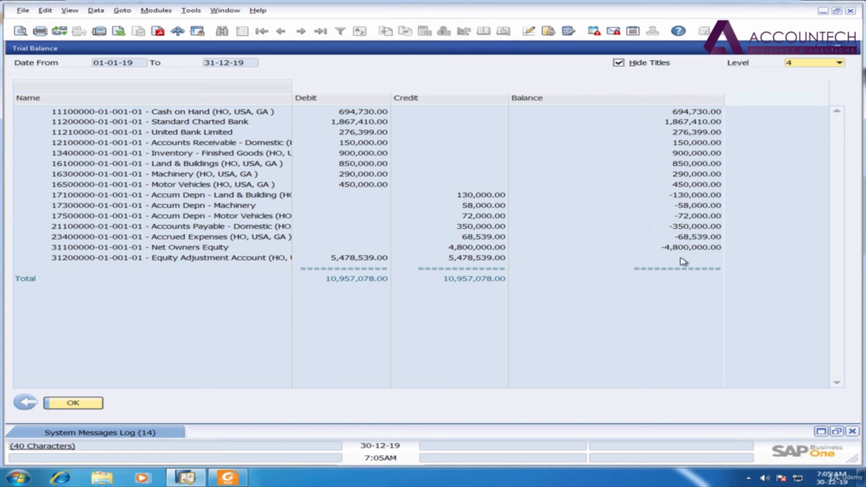
mouse_move(708, 260)
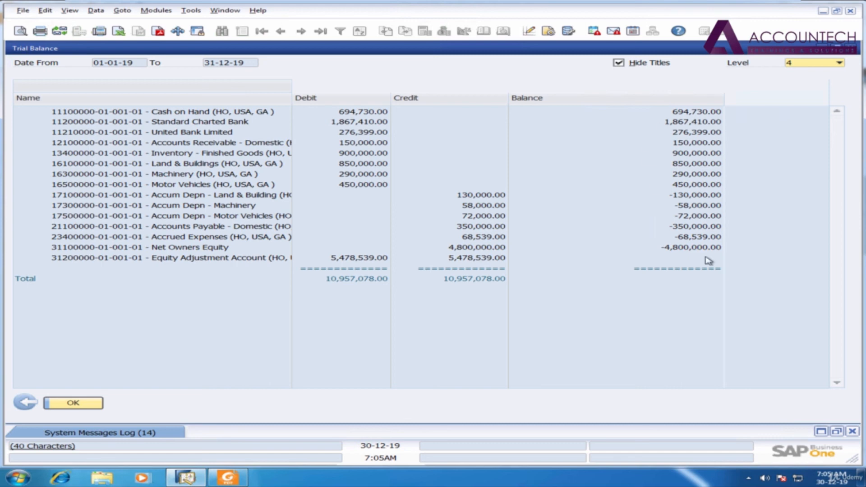